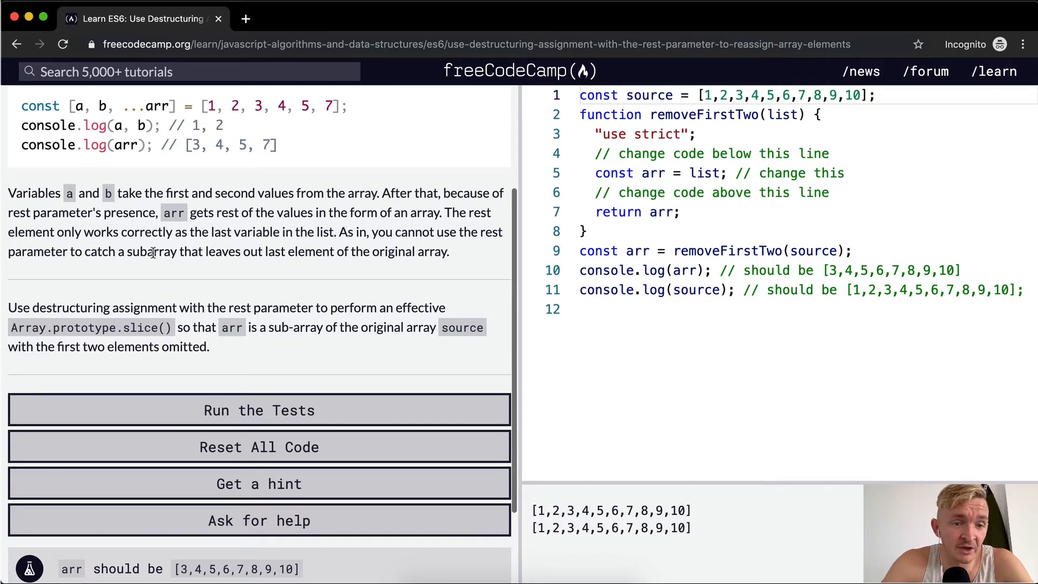
scroll("down", 3)
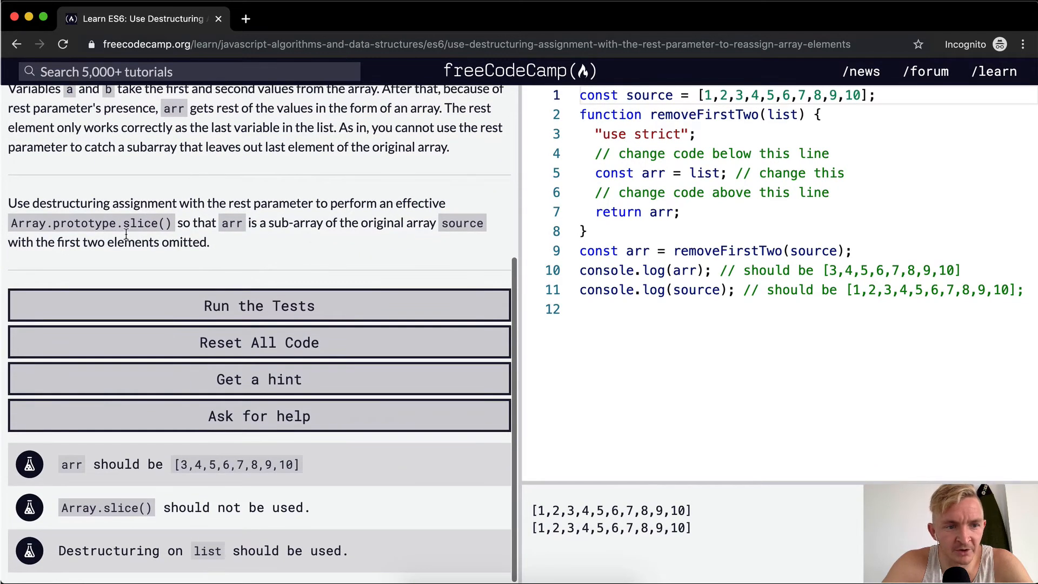